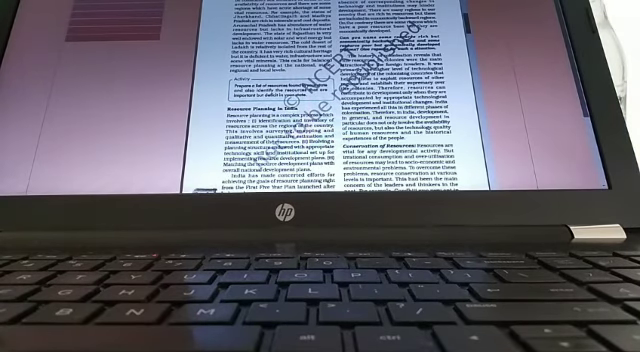
pyautogui.scroll(-3)
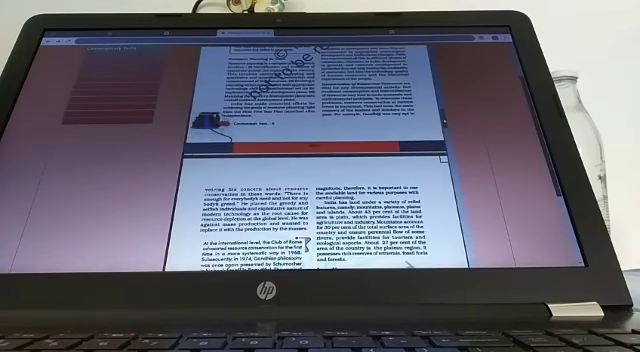
pyautogui.scroll(-3)
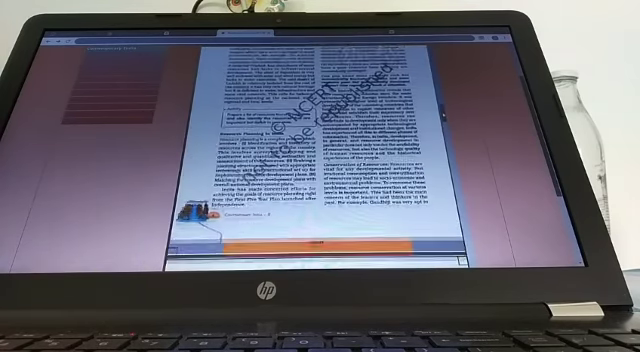